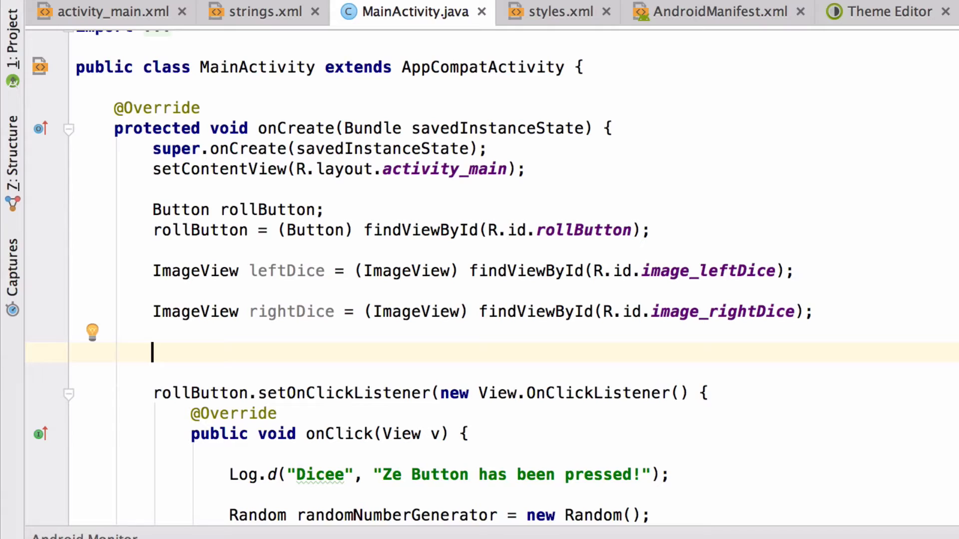
Declare an empty int array diceArray = {}; in onCreate.
type("int")
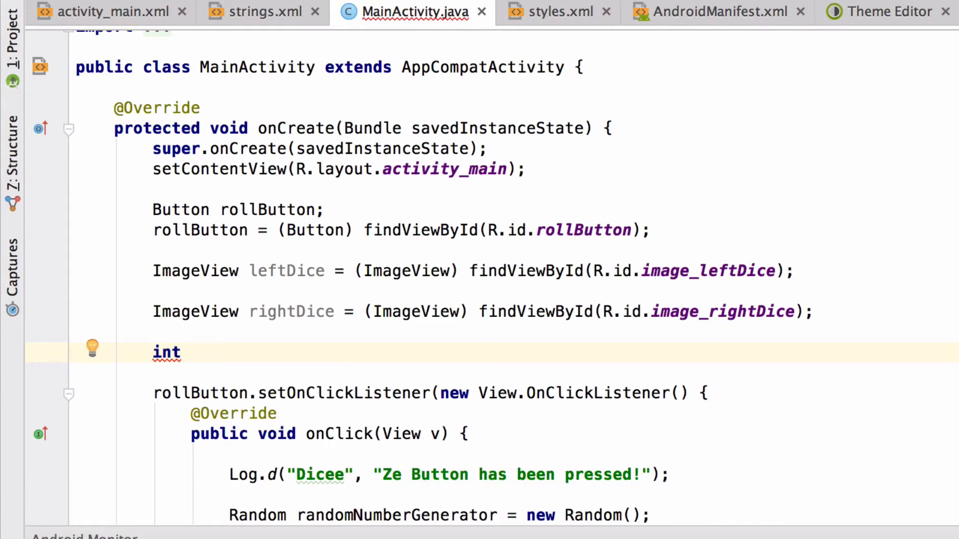
type("[] diceA")
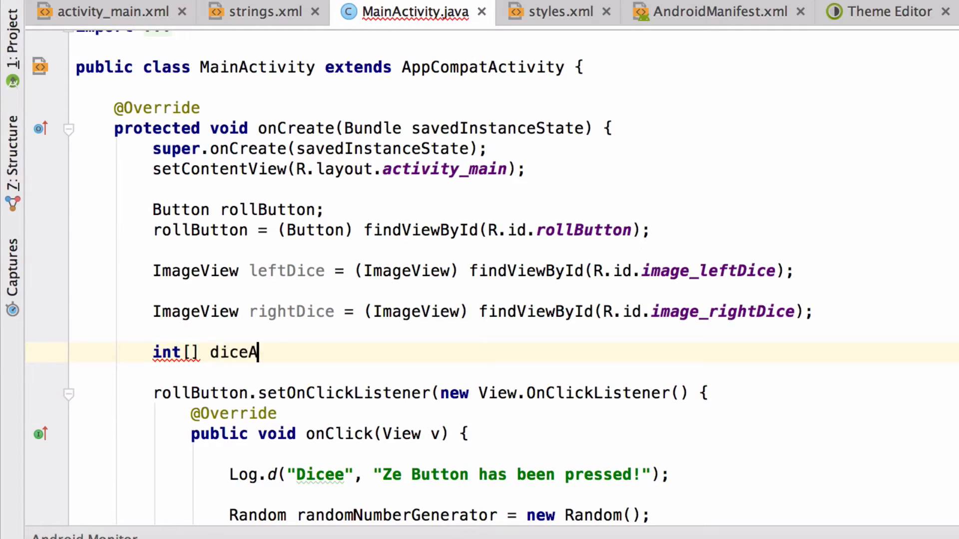
type("rray")
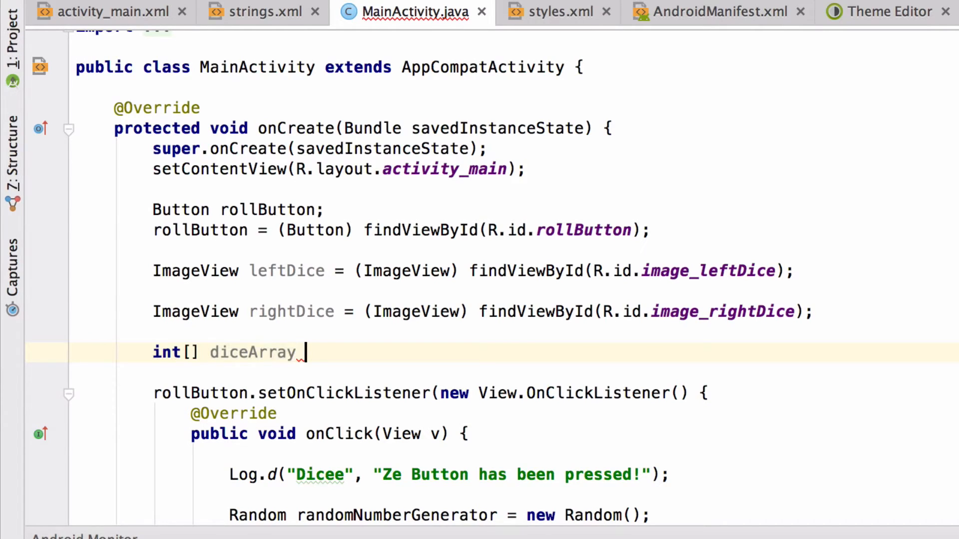
type("= {}")
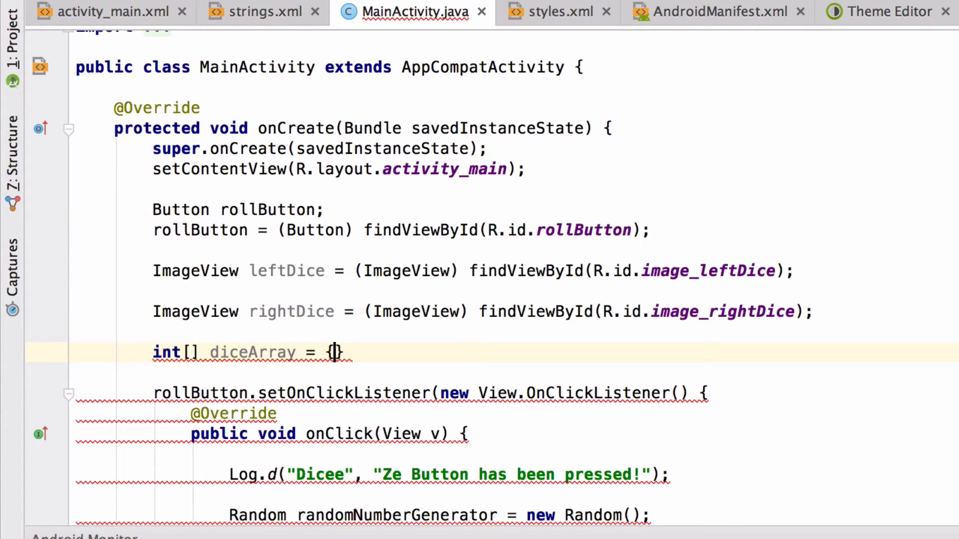
type(";")
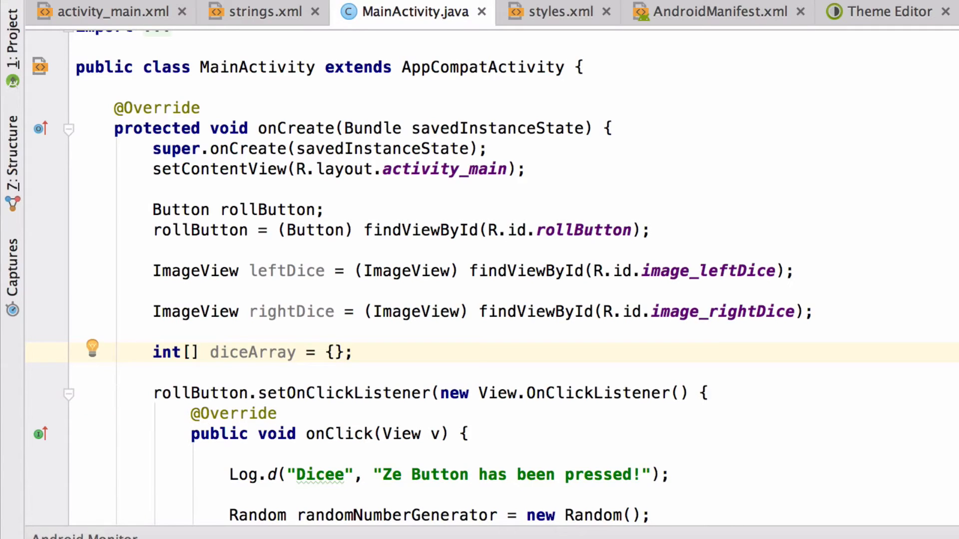
Fill diceArray with R.drawable.dice1 through R.drawable.dice6 using autocomplete.
type("R.d")
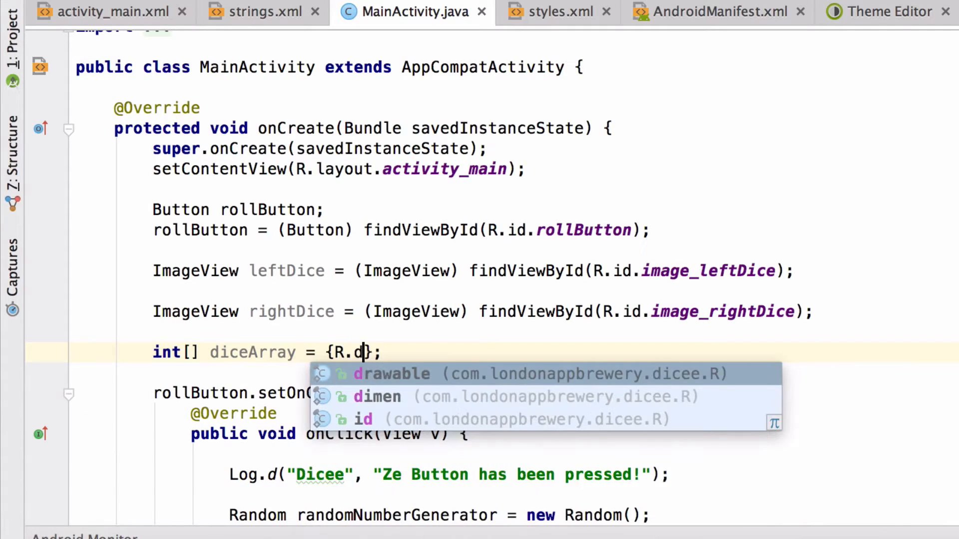
left_click(391, 373)
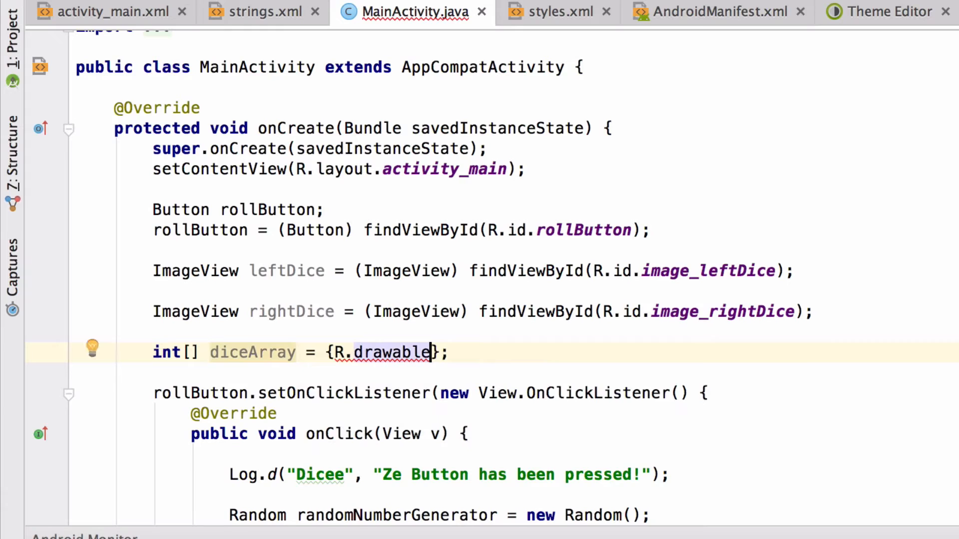
type(".dice1")
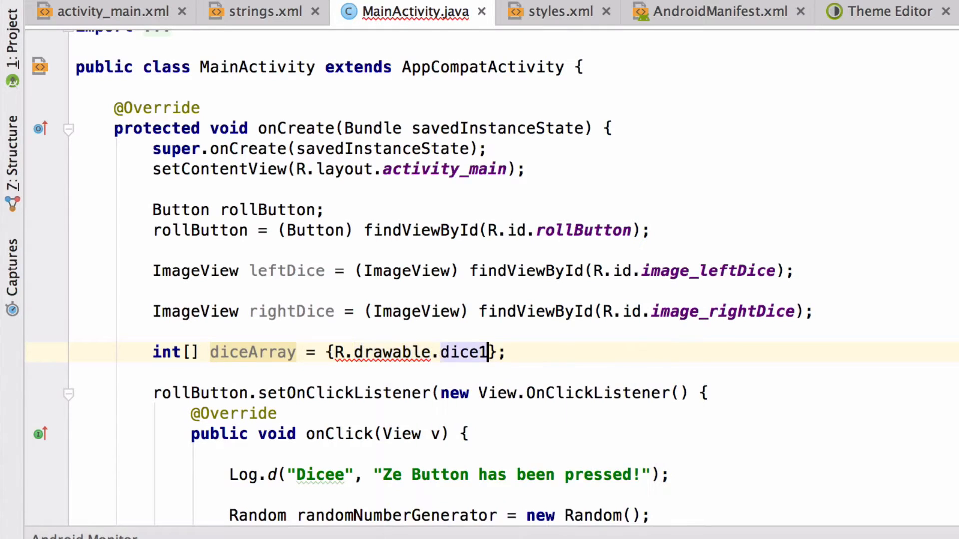
type(",")
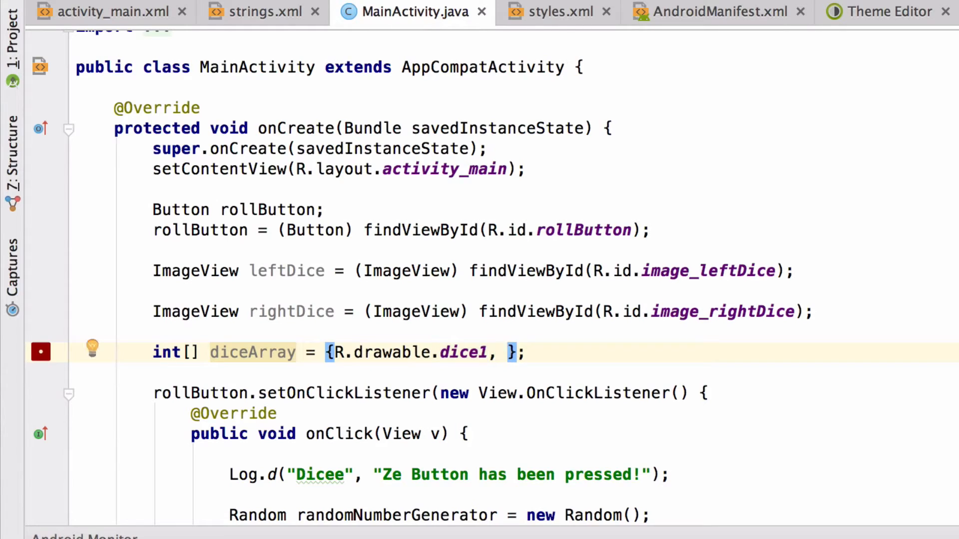
type("R.d")
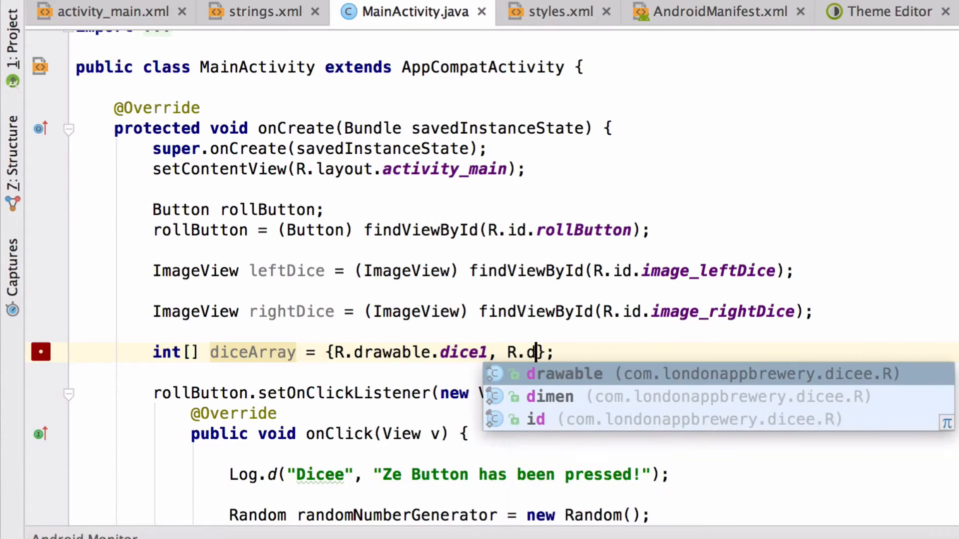
type("rawable.dice2")
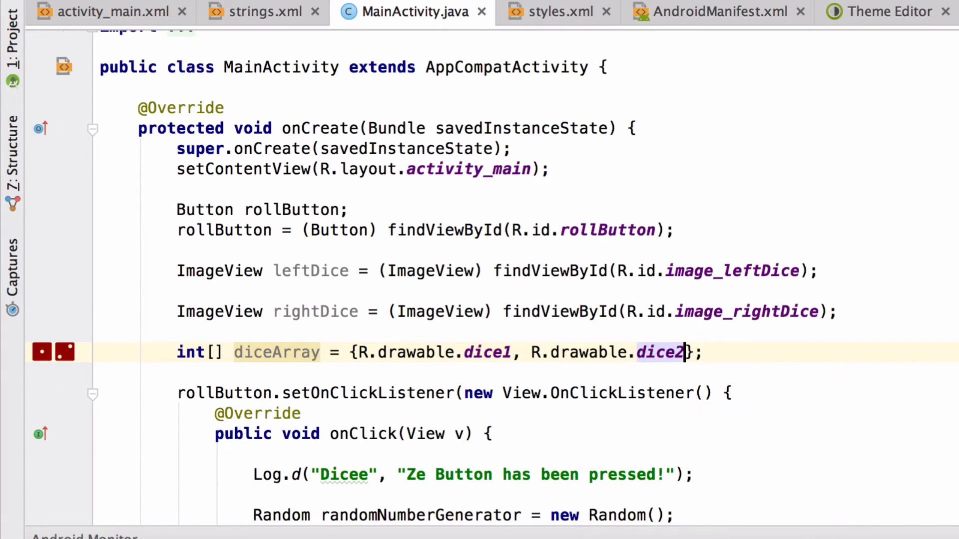
type(", R.drawable.dice3")
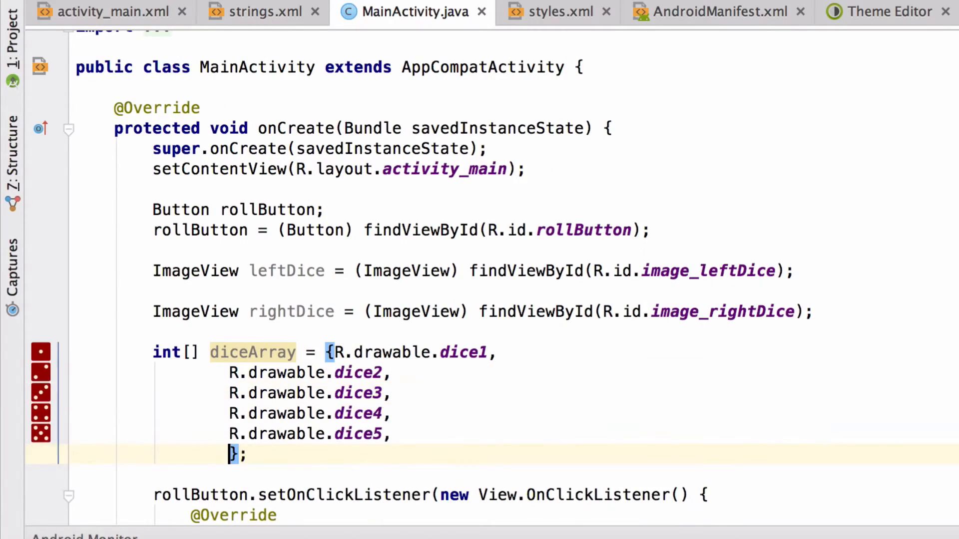
type("R.drawable.dice6")
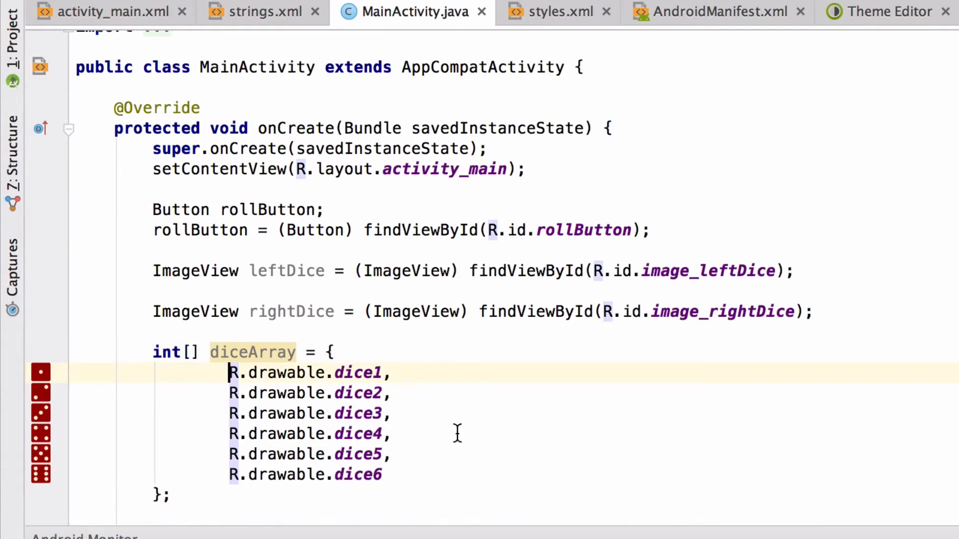
Add final to the leftDice, rightDice and diceArray declarations.
scroll("down", 3)
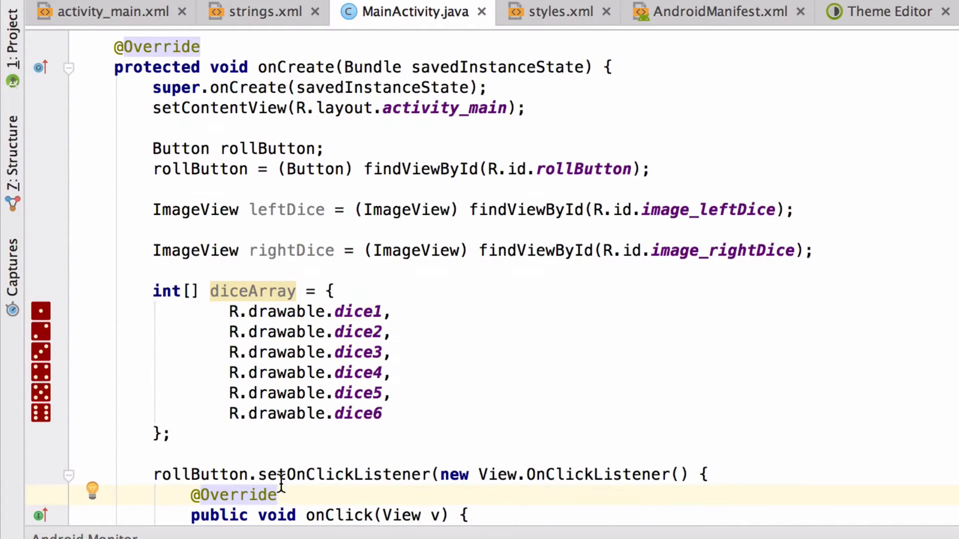
scroll("down", 3)
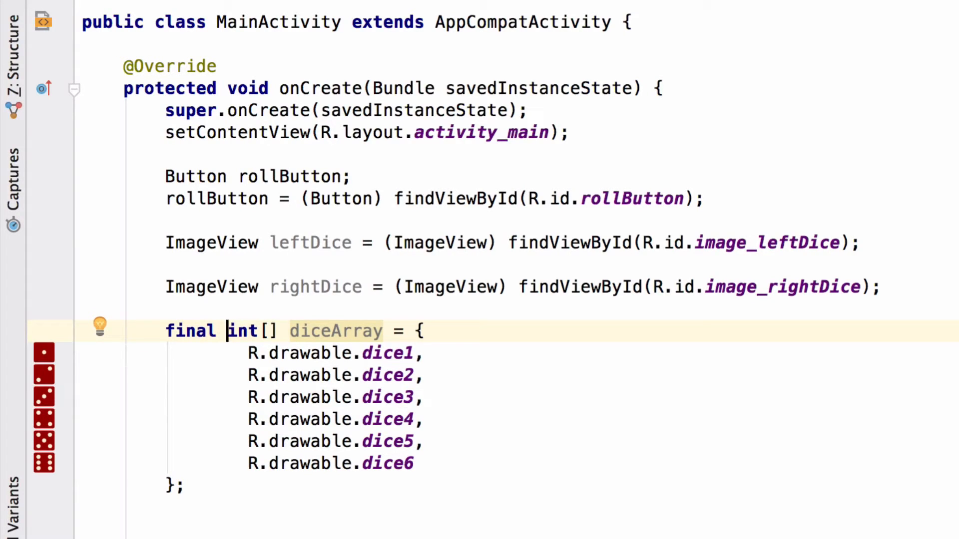
type("fina")
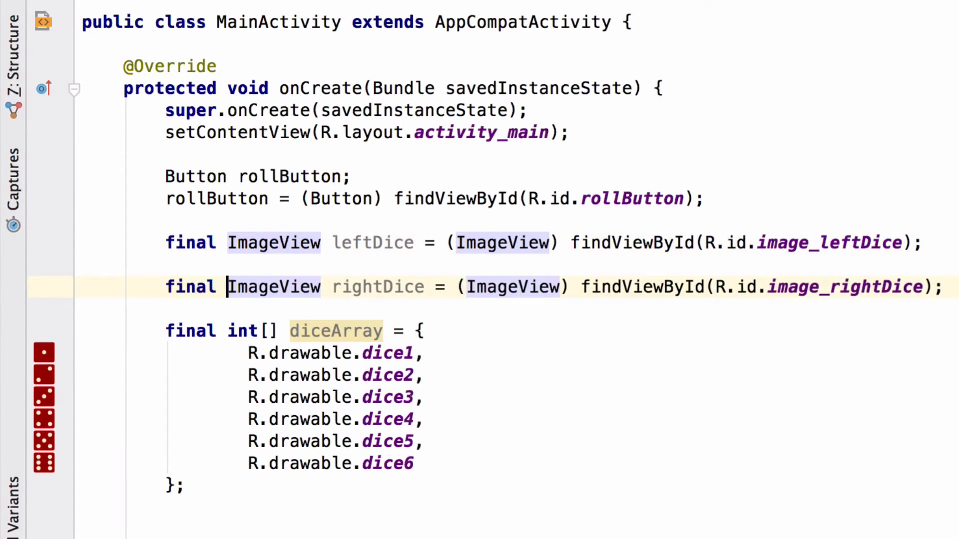
type("l")
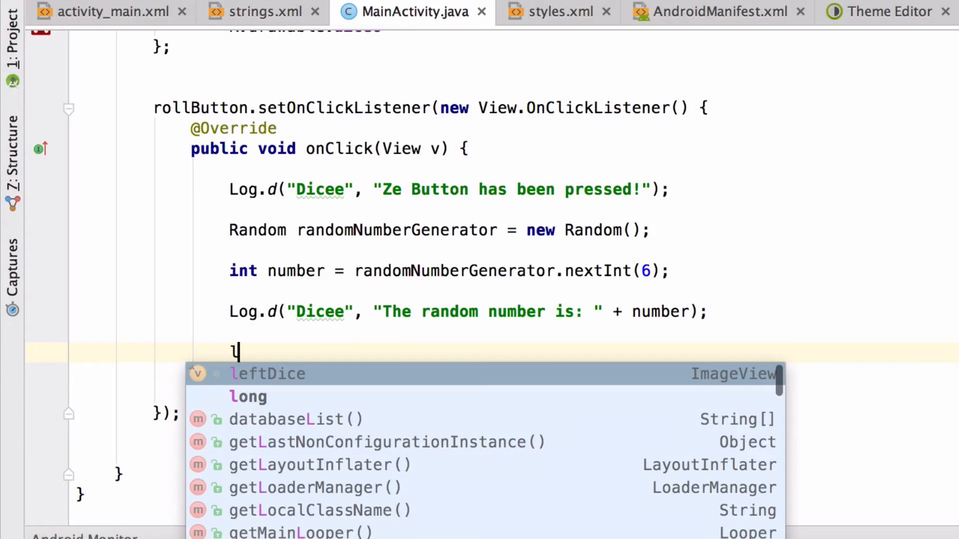
Write leftDice.setImageResource(diceArray[number]); inside onClick.
key("Tab")
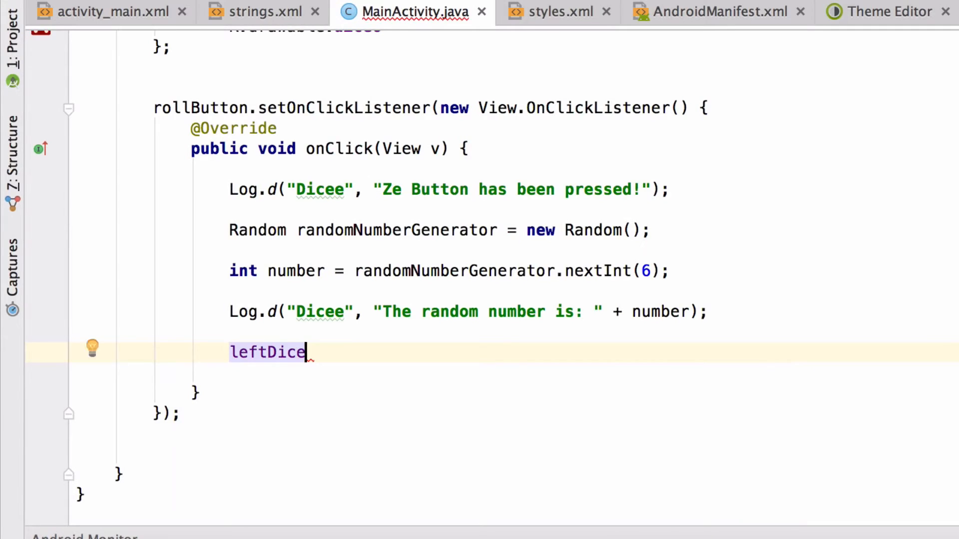
type(".")
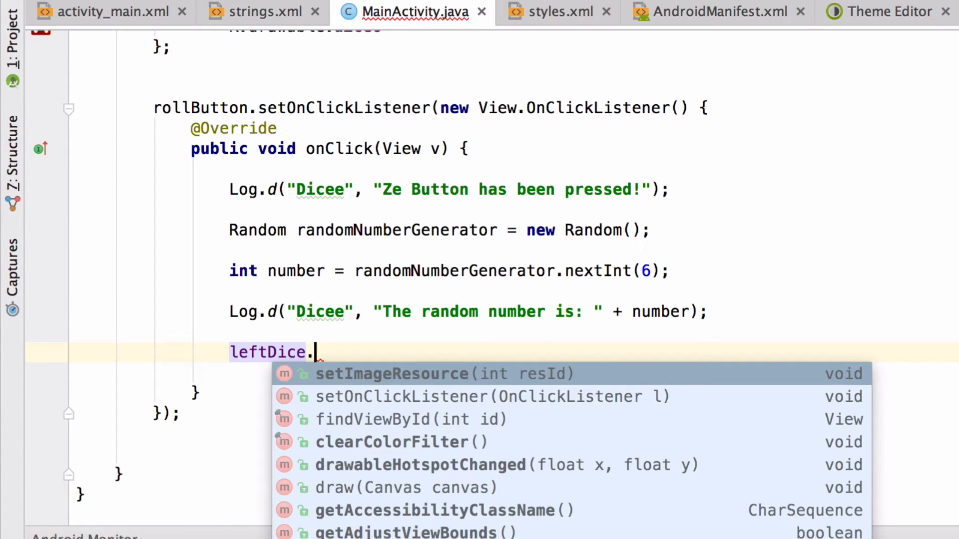
type("setImageReource();")
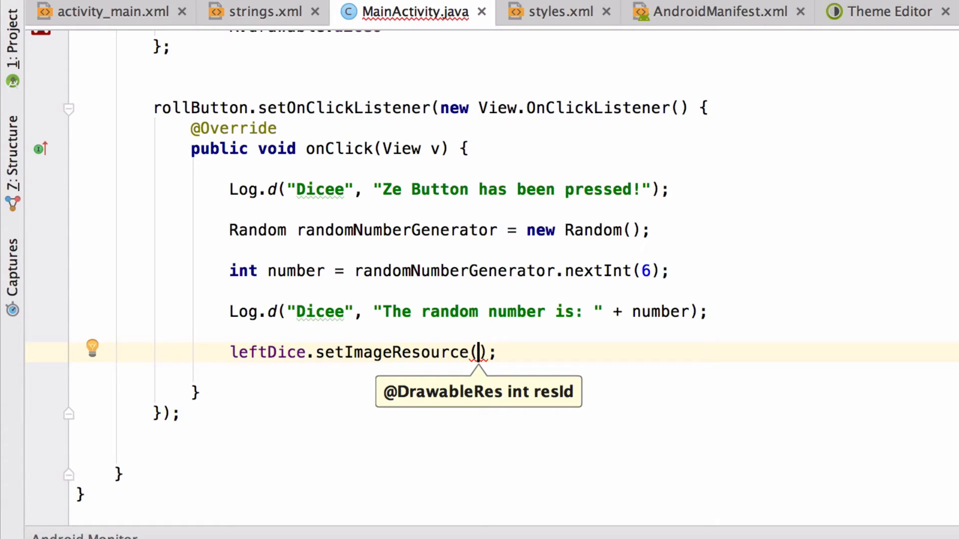
type("diceArray")
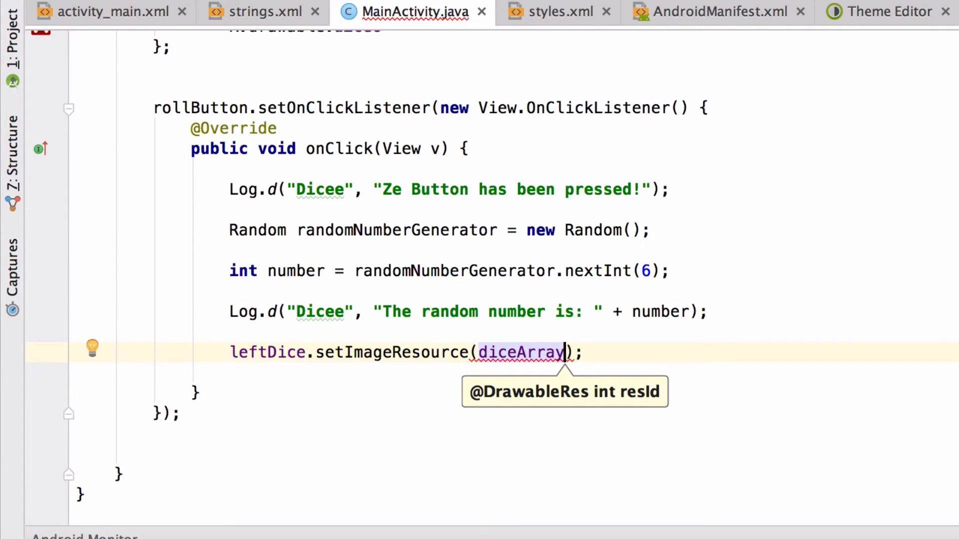
type("[")
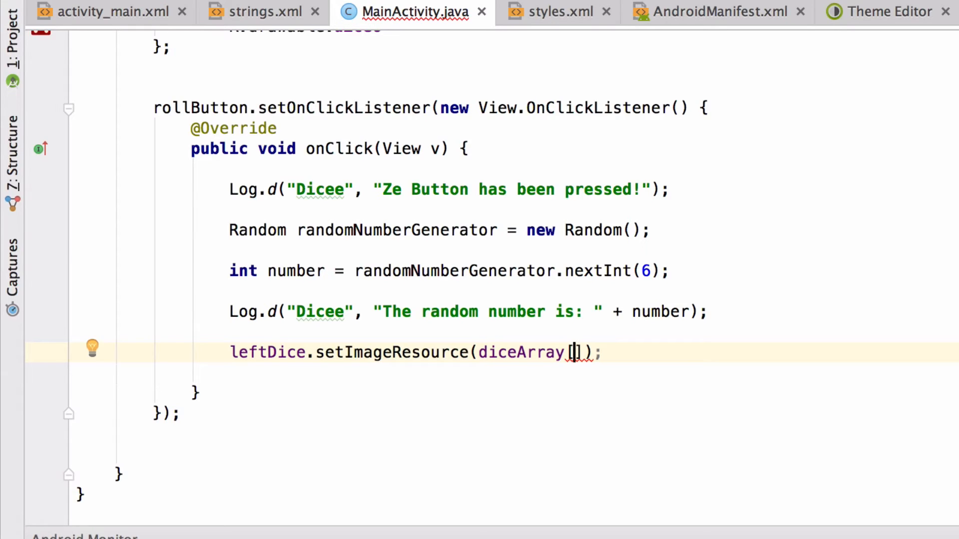
type("nu")
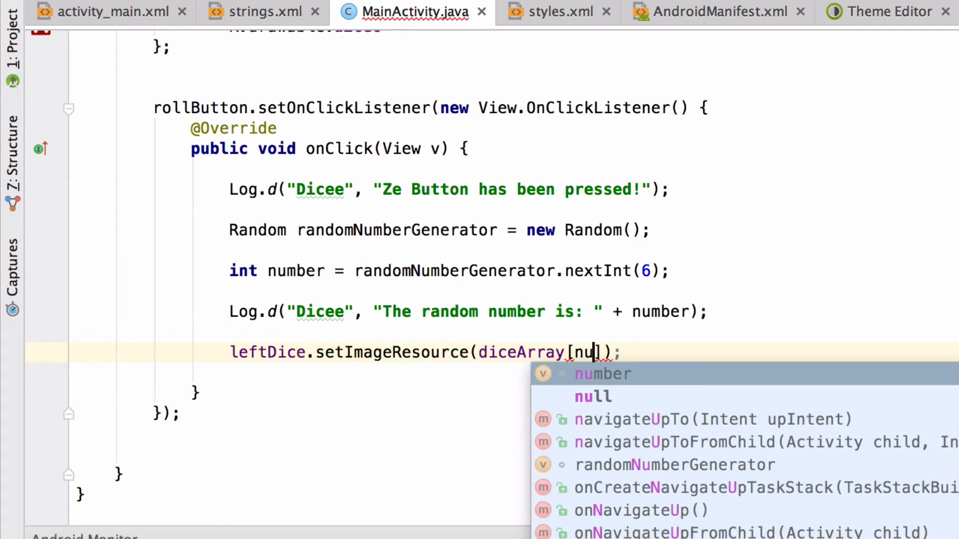
key("Tab")
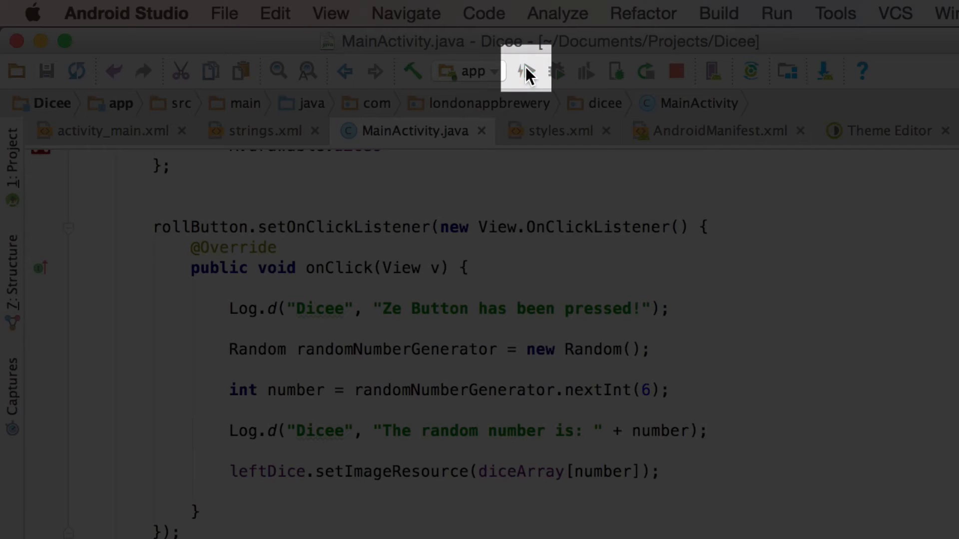
Run Dicee in the emulator and roll three times, watching the left die change.
left_click(524, 71)
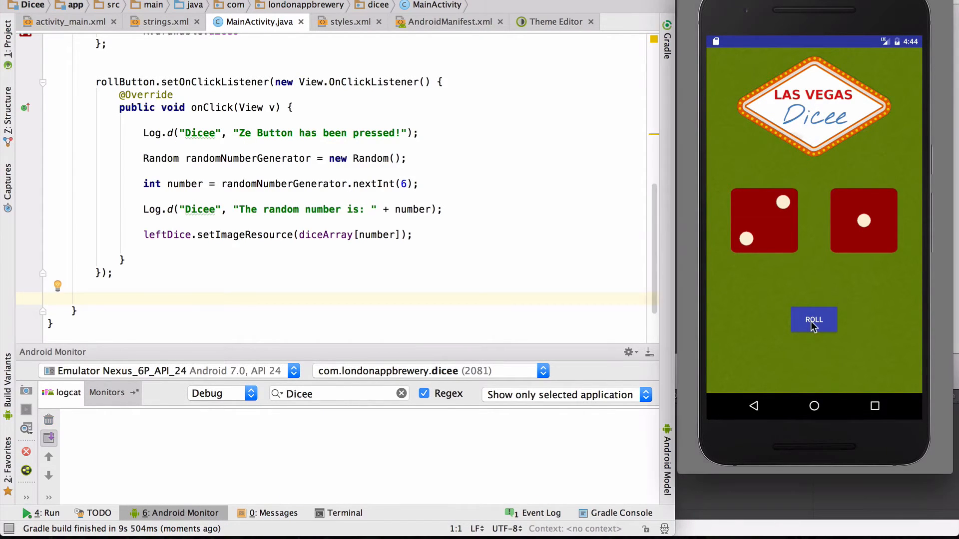
left_click(814, 319)
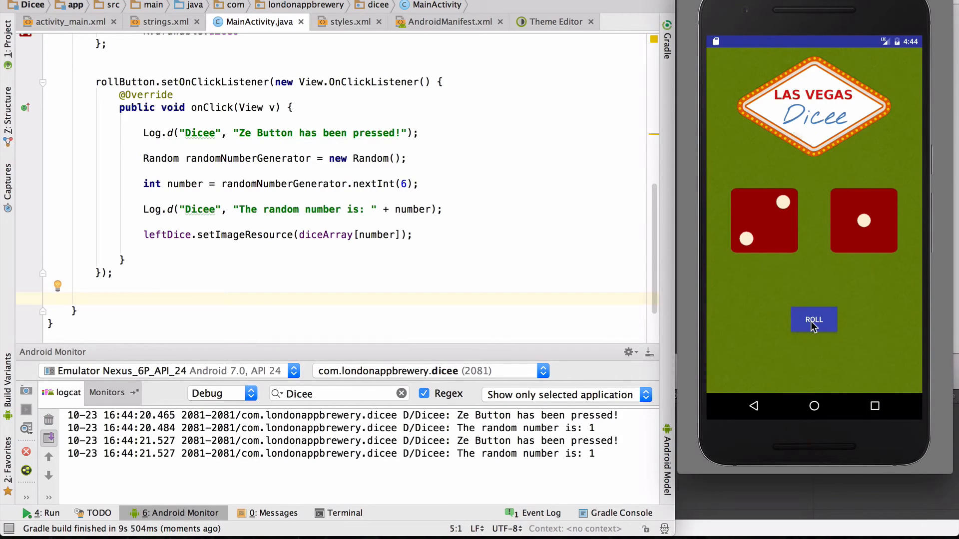
left_click(814, 319)
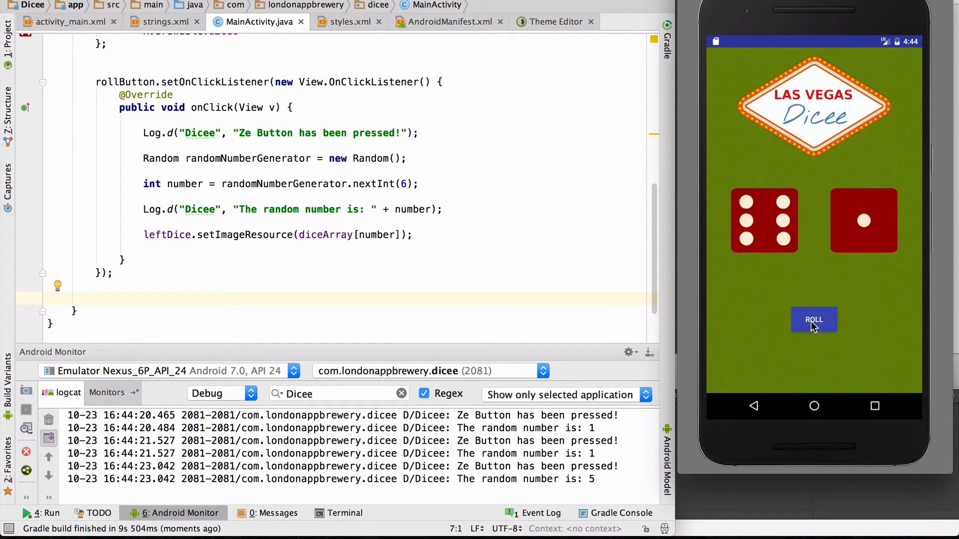
left_click(814, 319)
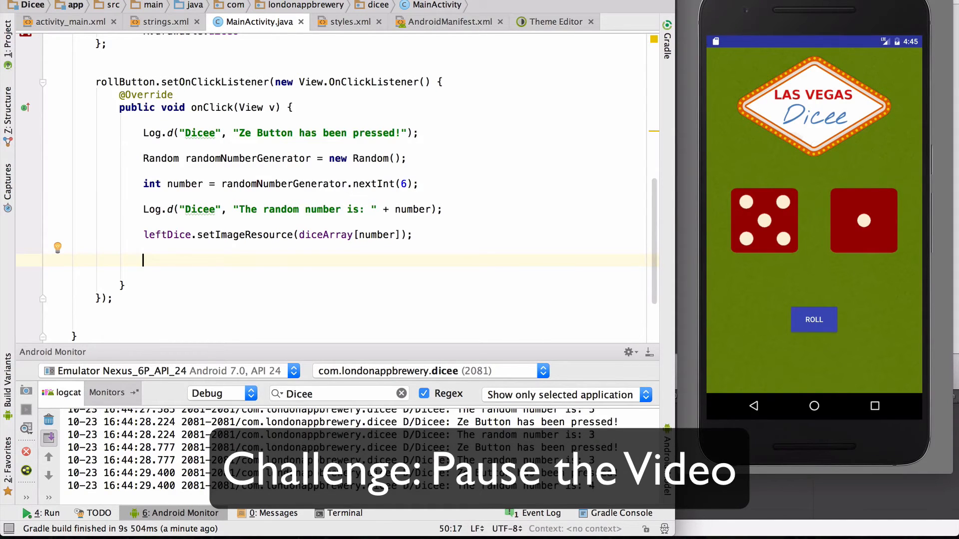
Add rightDice.setImageResource(diceArray[number]); on the new line.
type("rightDice.se")
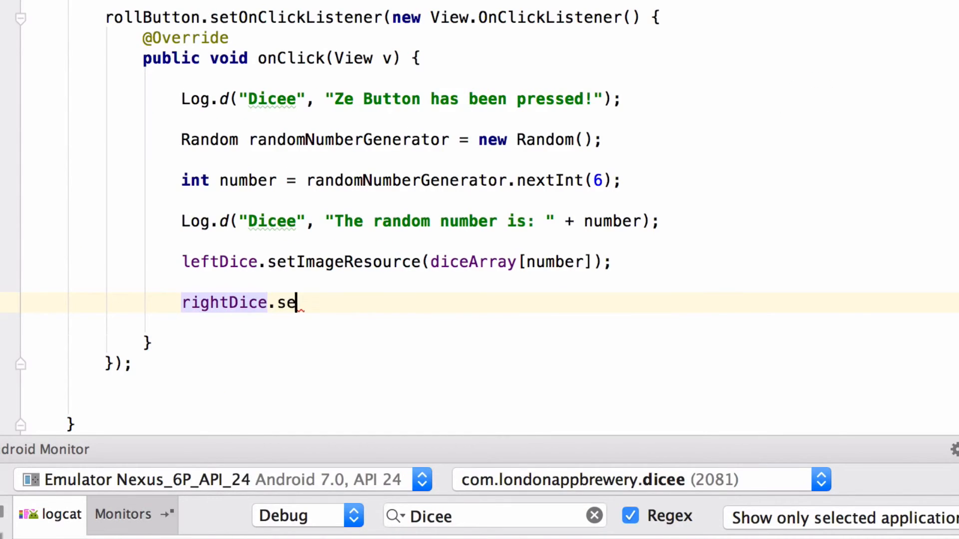
type("tImageResource();")
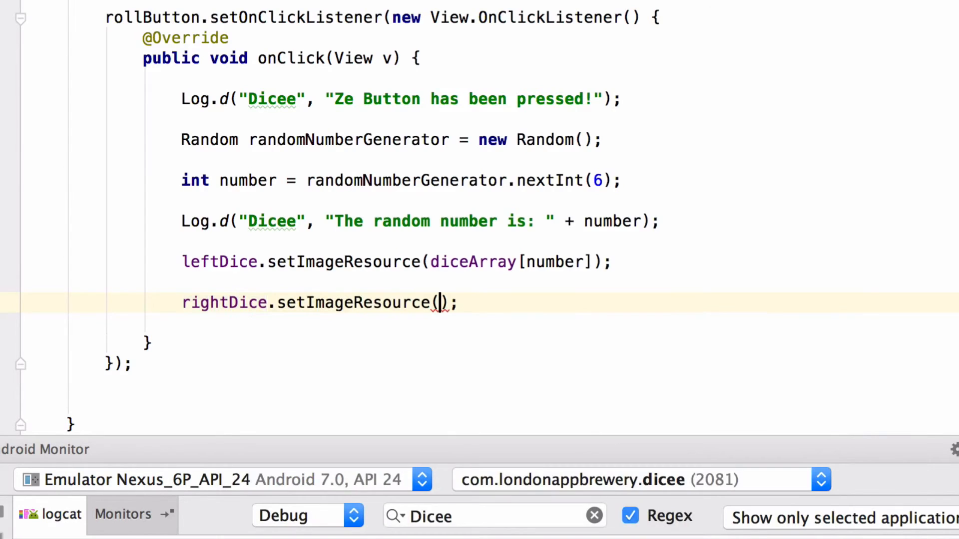
type("diceArray")
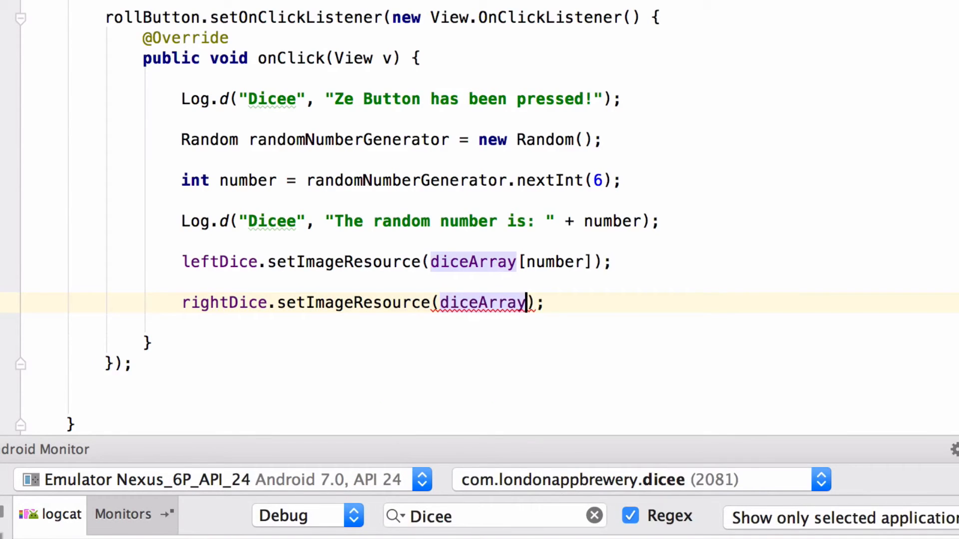
type("[number")
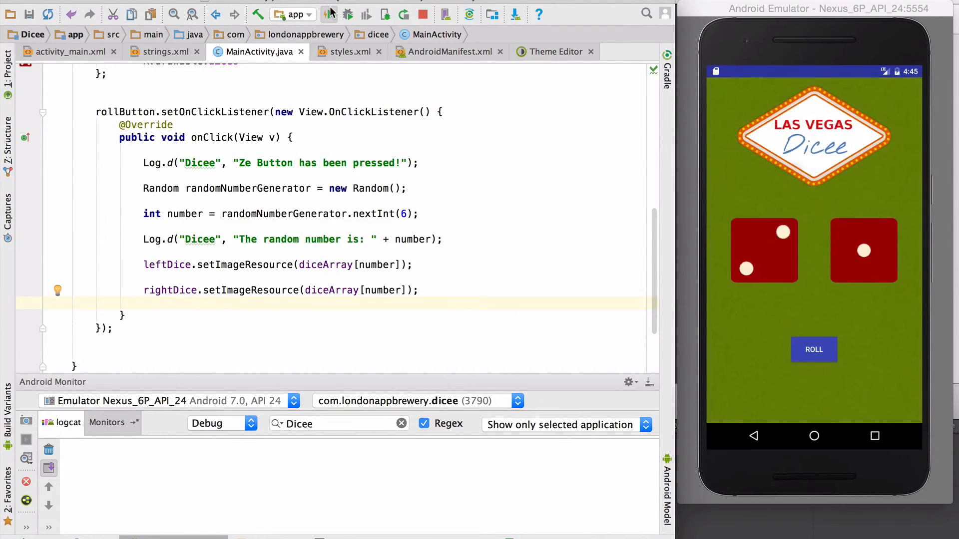
Roll the updated app four times, seeing both dice land on matching faces.
left_click(814, 349)
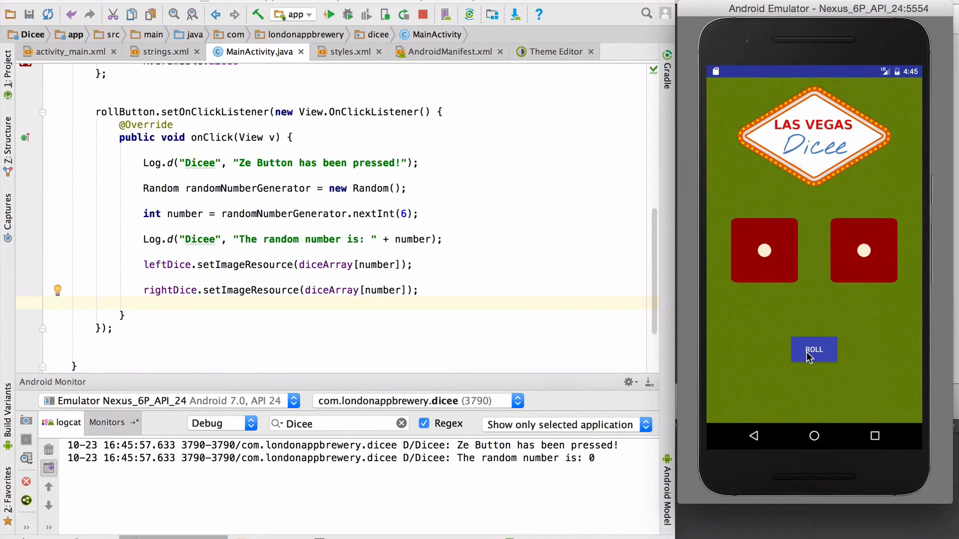
left_click(813, 350)
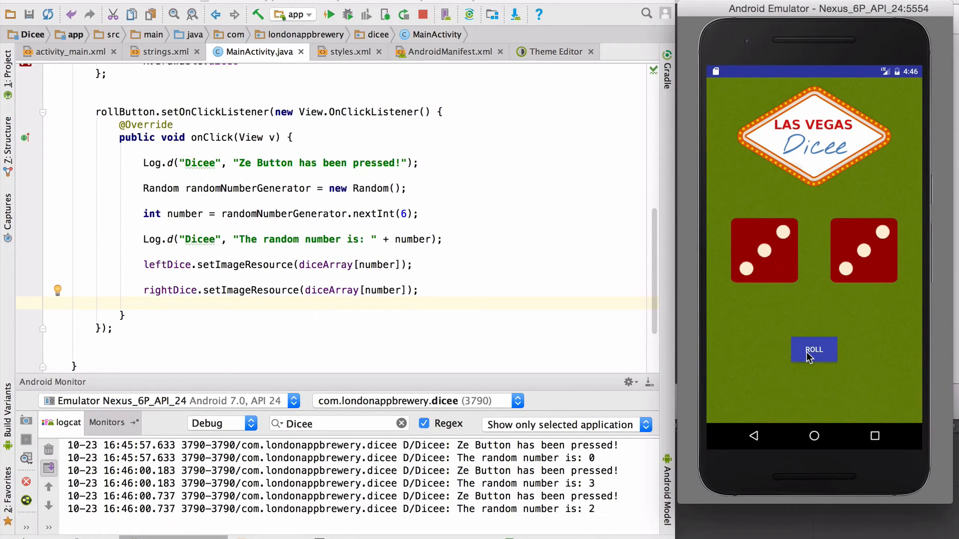
left_click(813, 349)
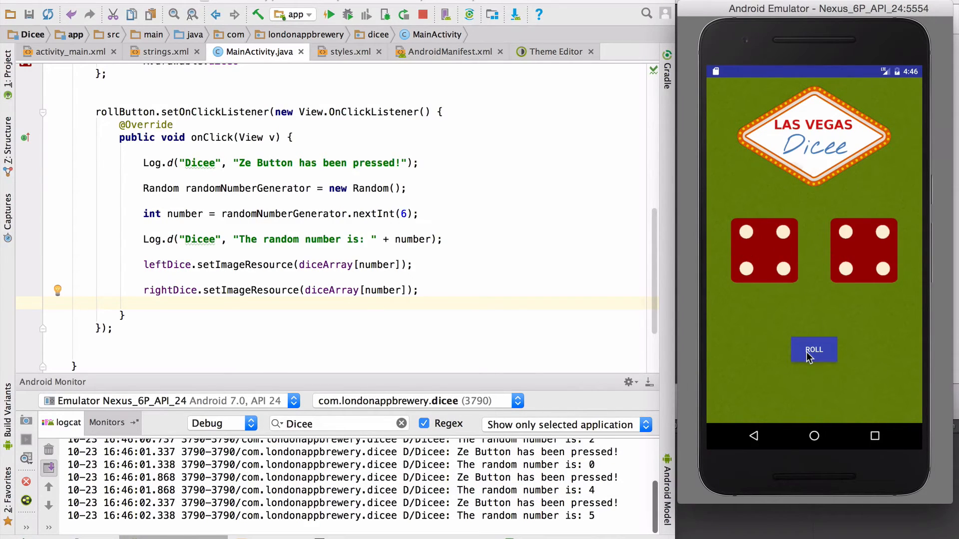
left_click(814, 349)
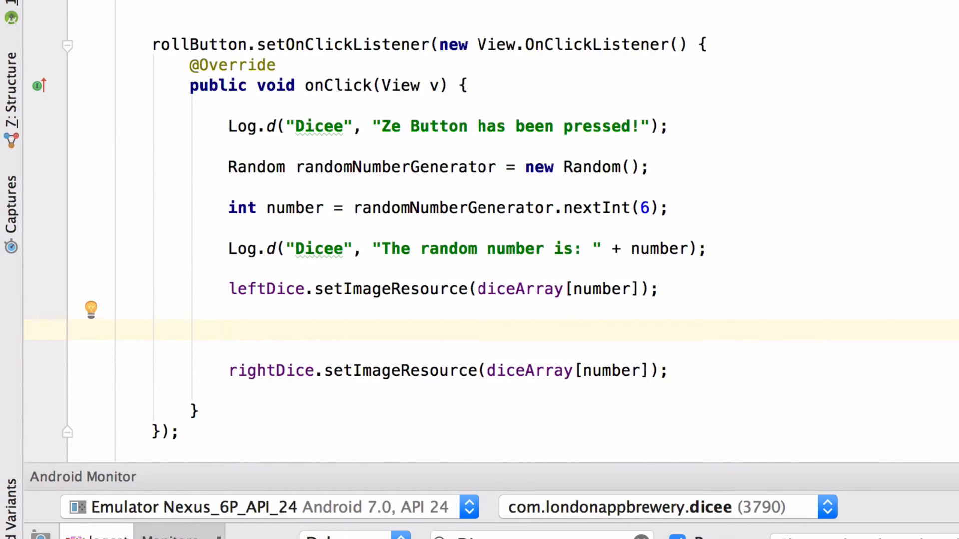
Insert number = randomNumberGenerator.nextInt(6); above the rightDice call, then highlight both lookups.
left_click(229, 330)
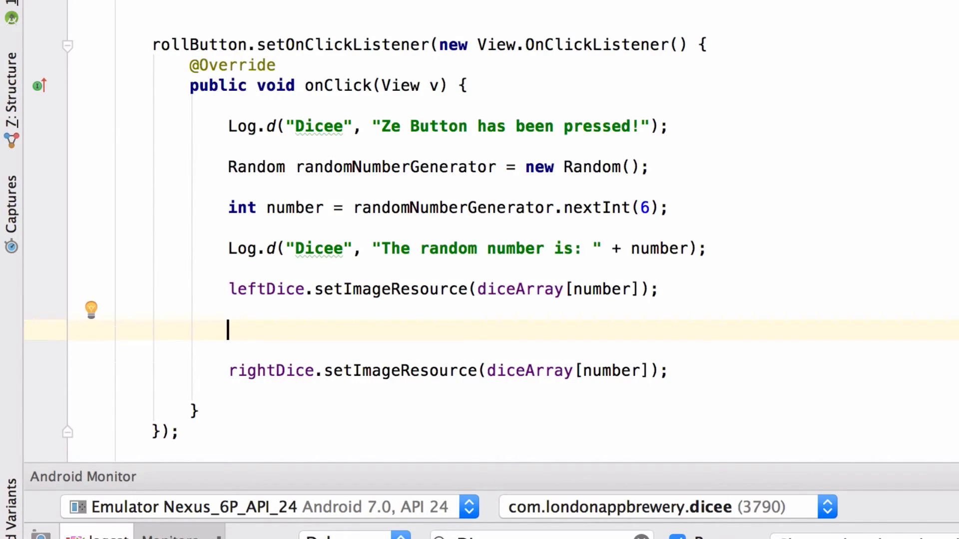
type("number")
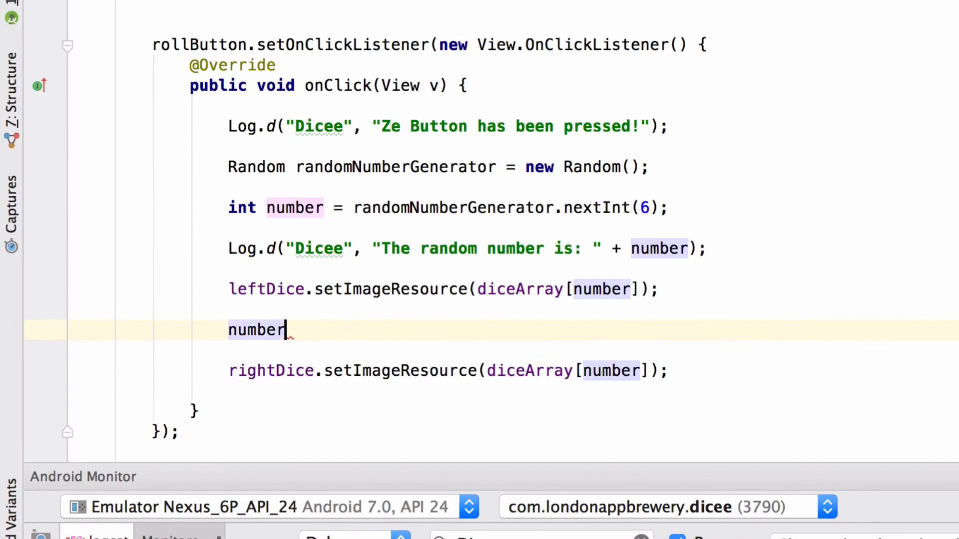
type("= r")
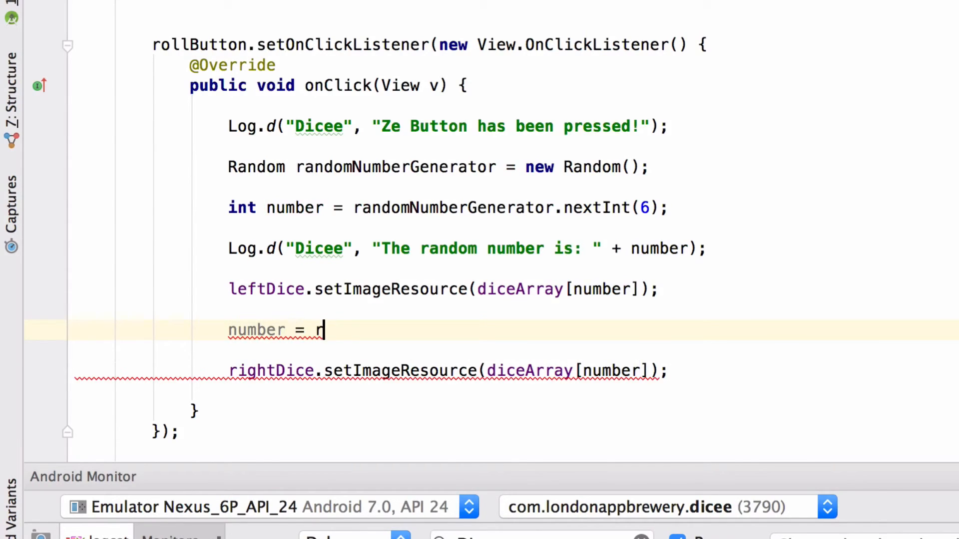
type("andomNumberGenerator.")
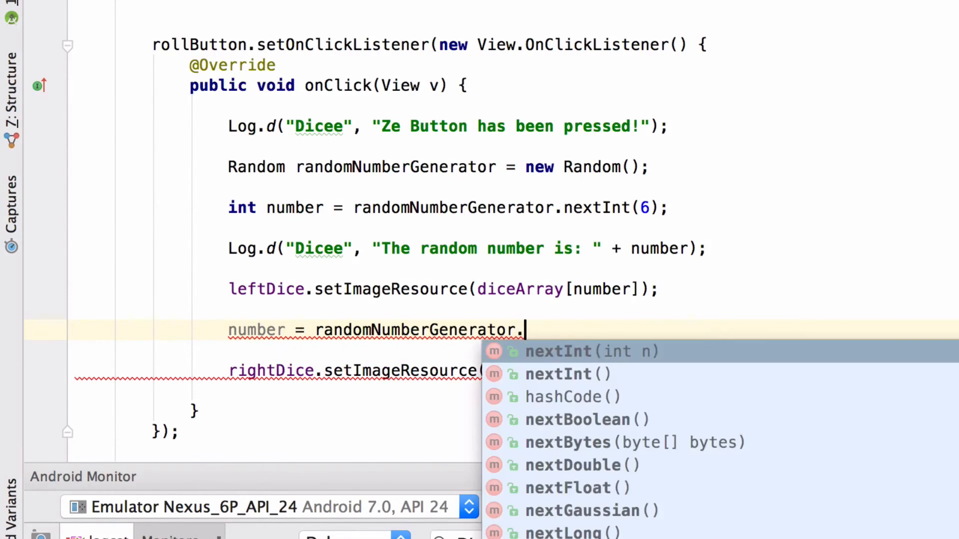
type("nex")
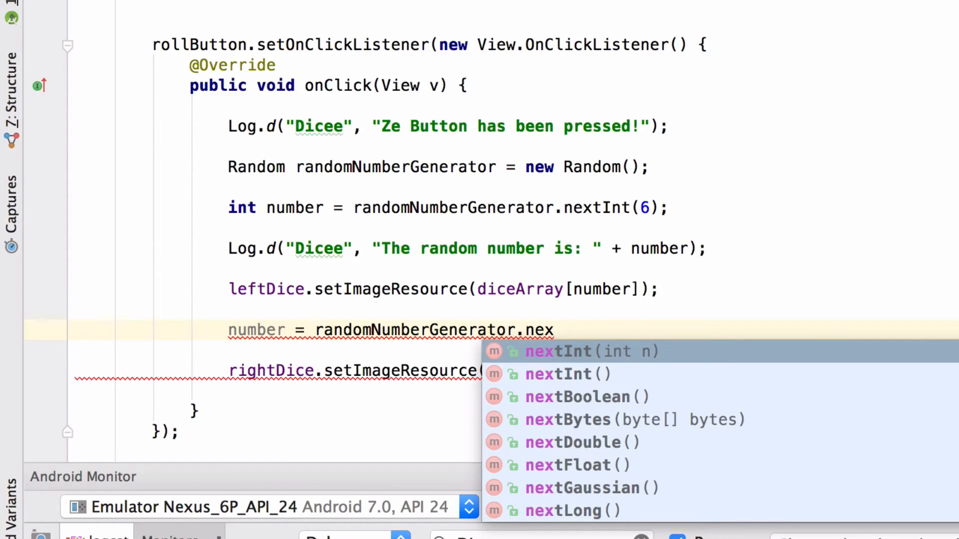
left_click(556, 351)
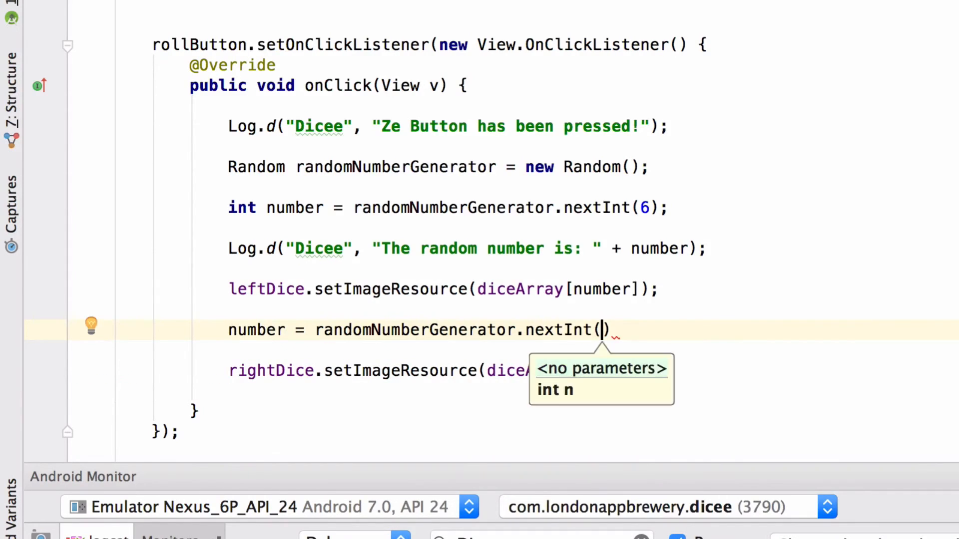
type("6")
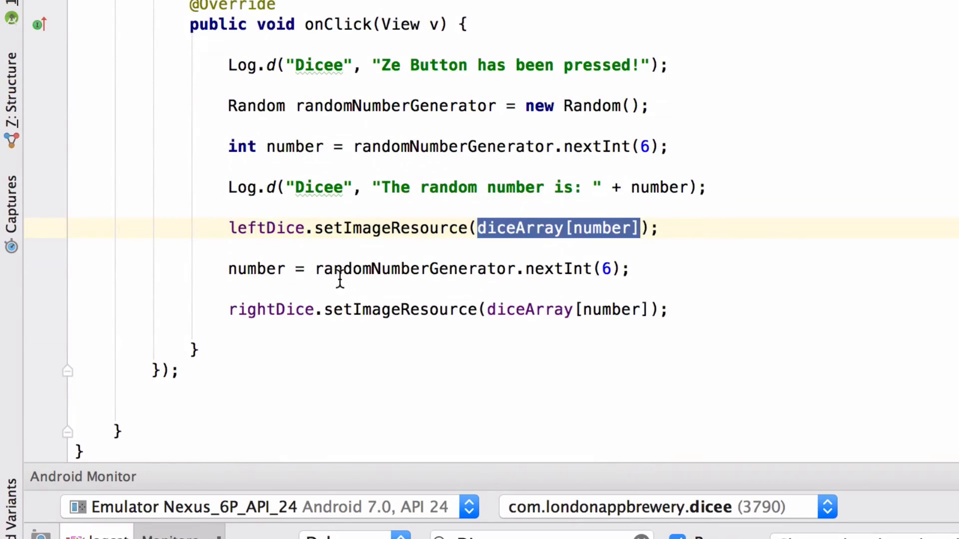
double_click(367, 229)
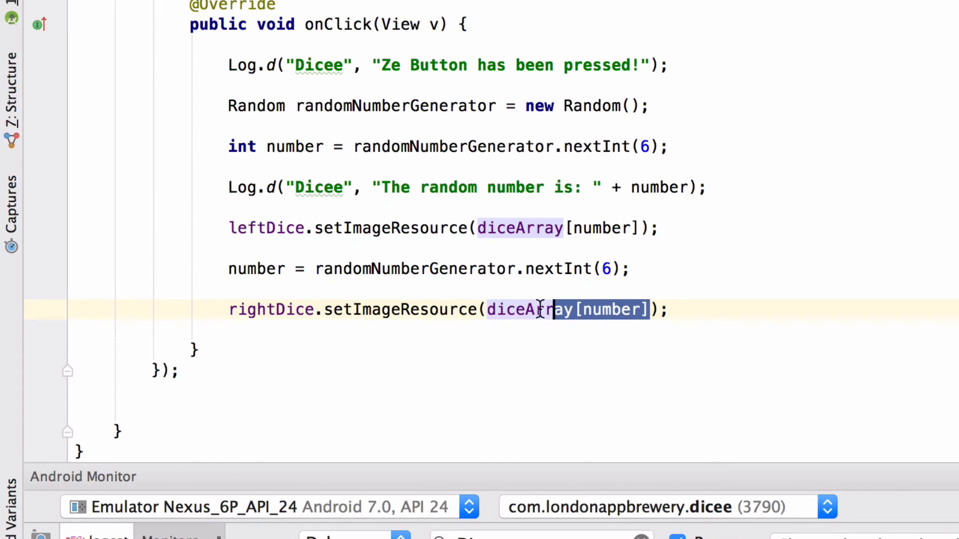
left_click(171, 371)
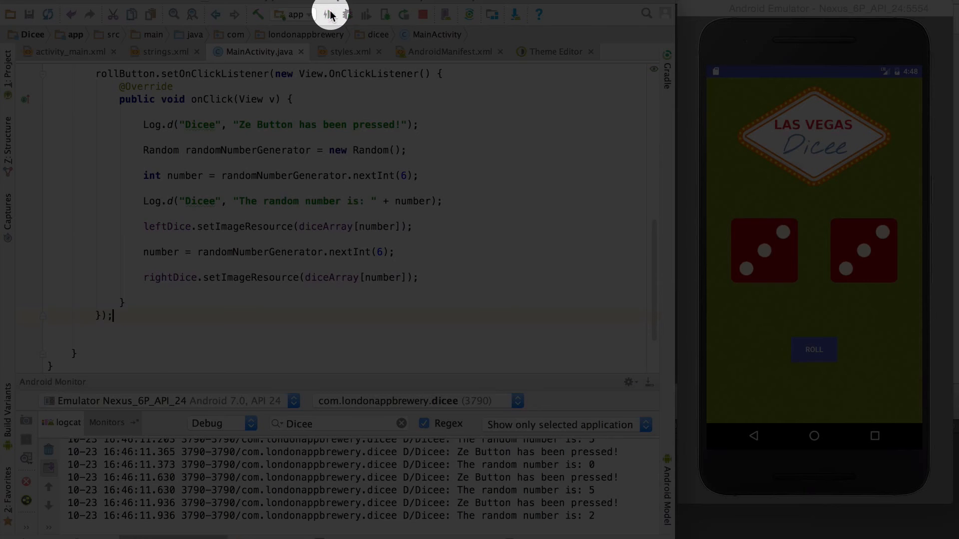
Redeploy Dicee and roll five times, confirming the two dice show independent faces.
left_click(329, 14)
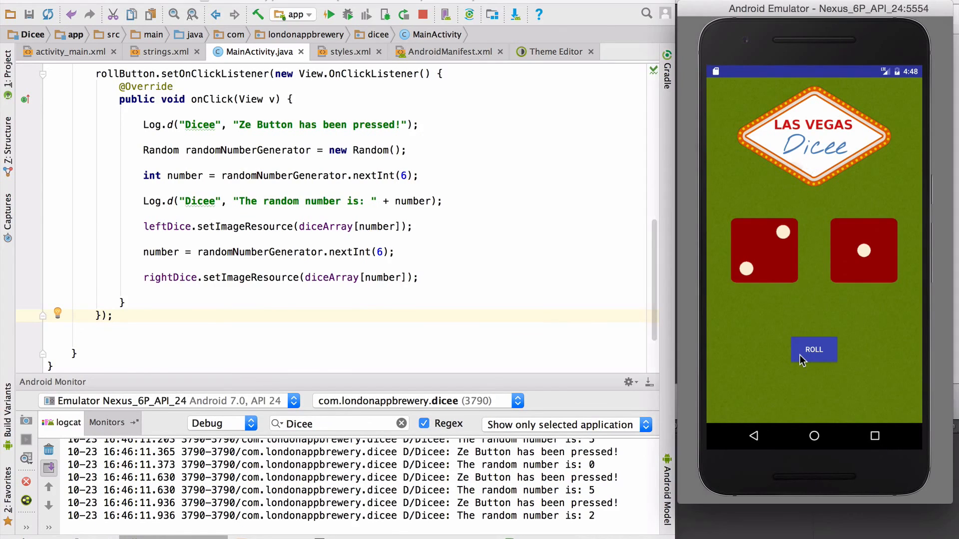
left_click(814, 349)
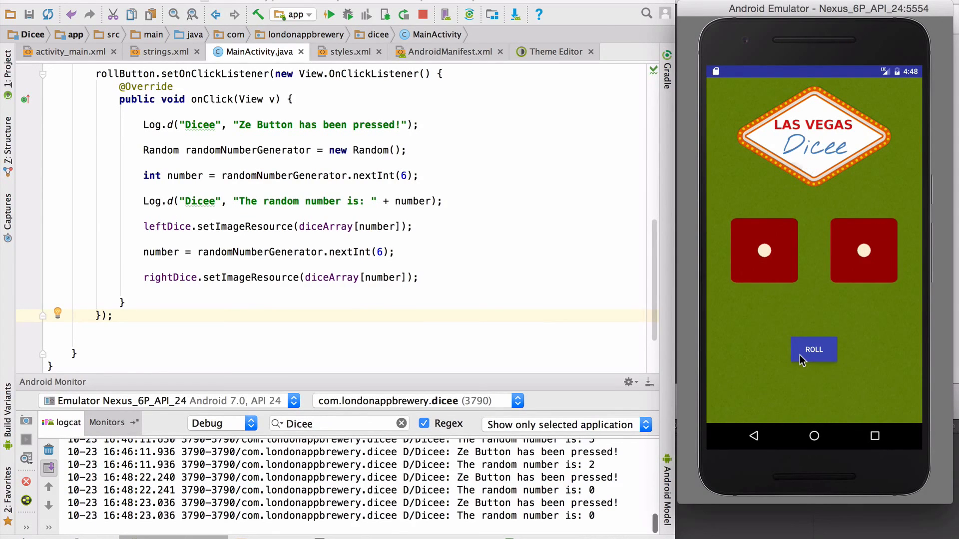
left_click(814, 350)
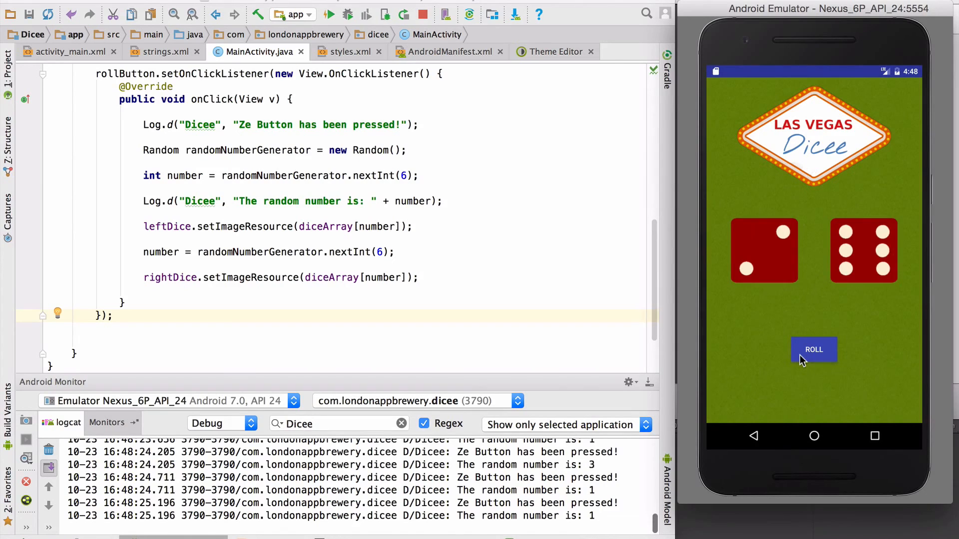
left_click(813, 350)
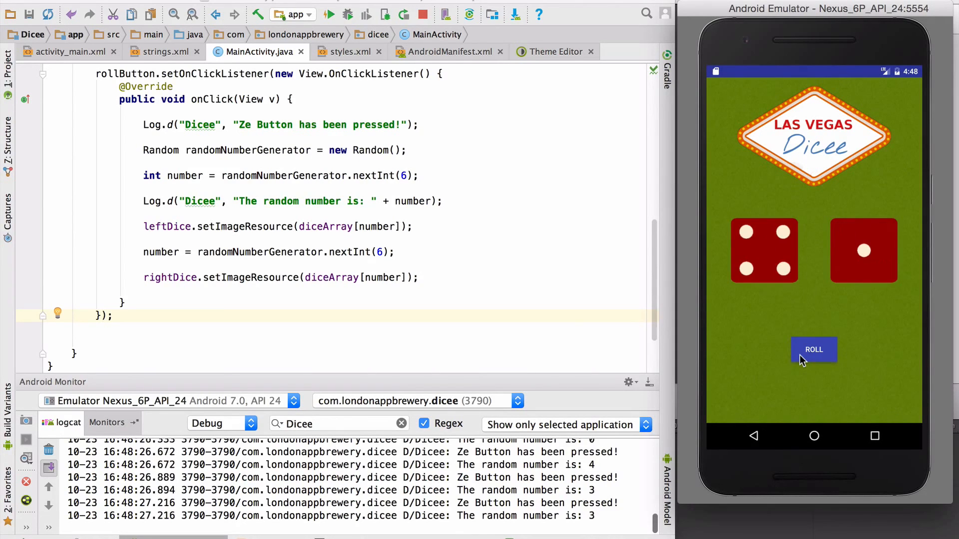
left_click(813, 349)
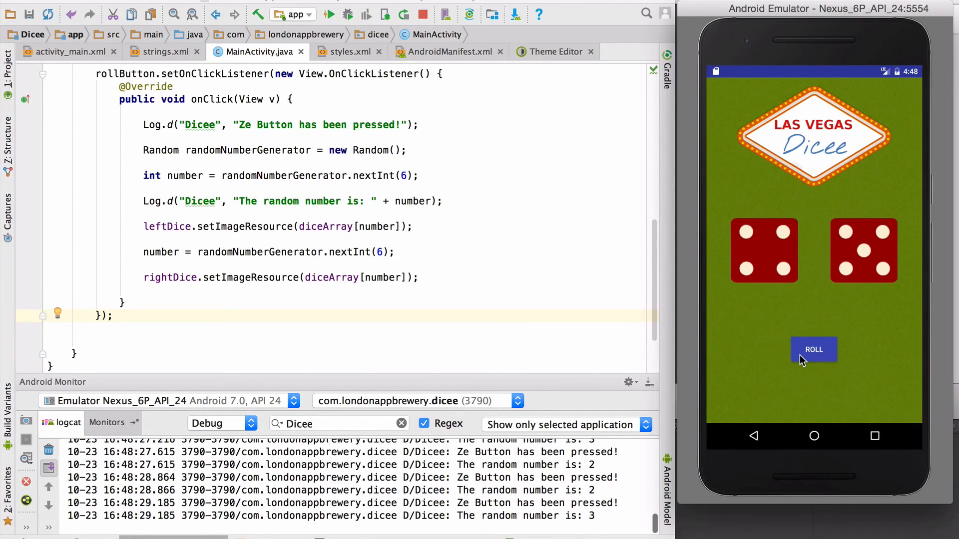
left_click(814, 349)
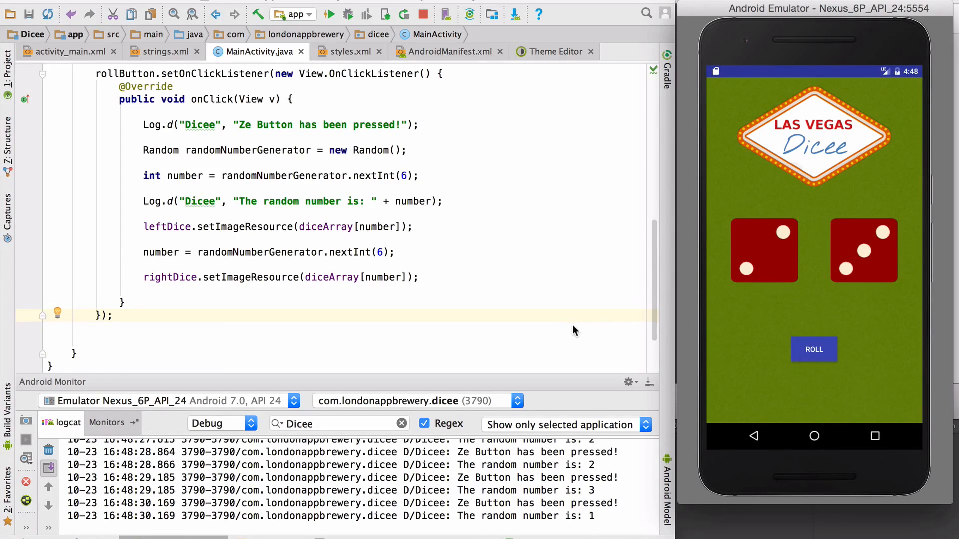